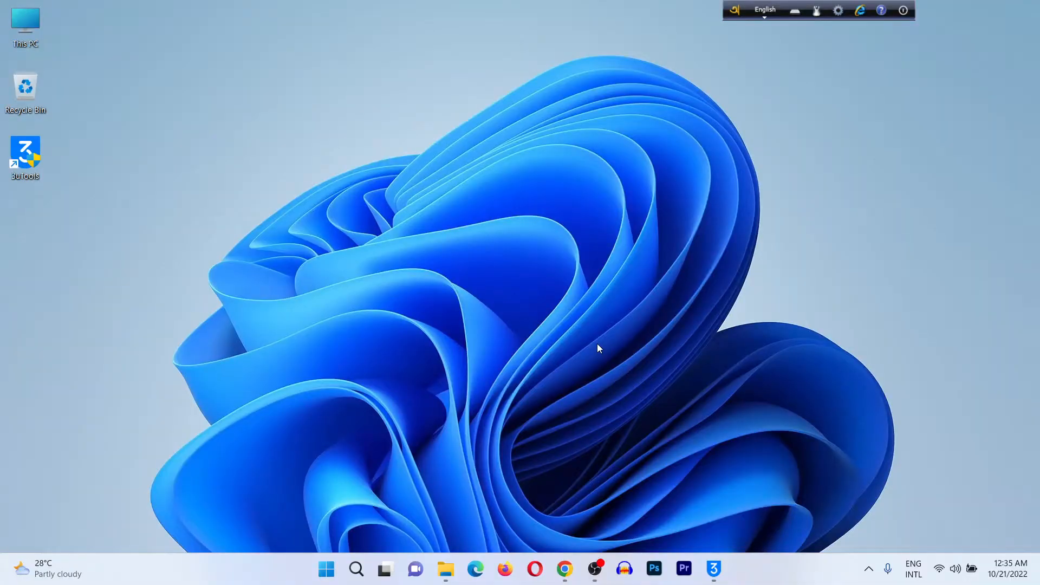
Step: Start Google Chrome from the desktop and ready a new empty tab
left_click(563, 568)
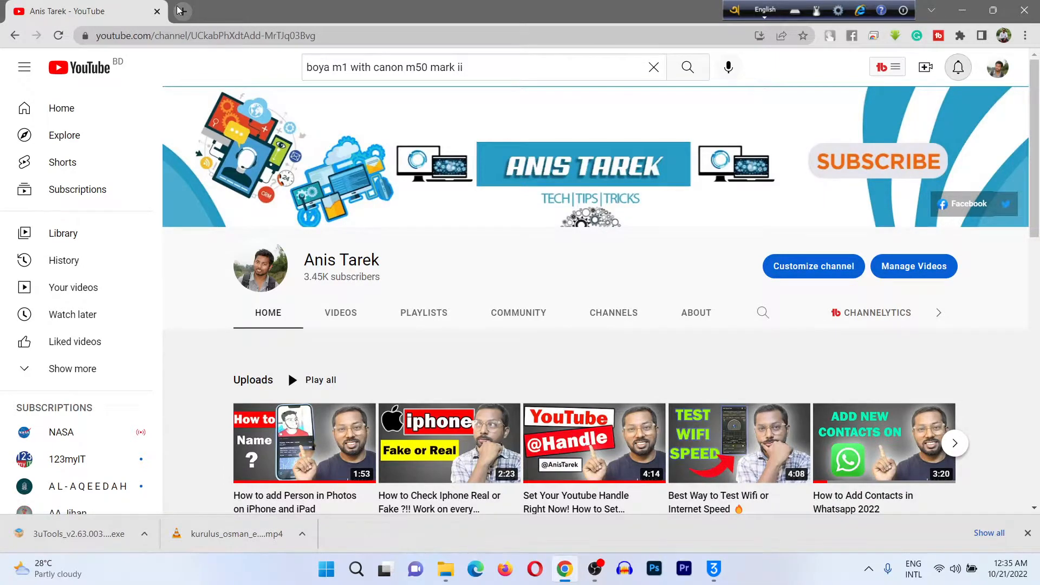
left_click(193, 11)
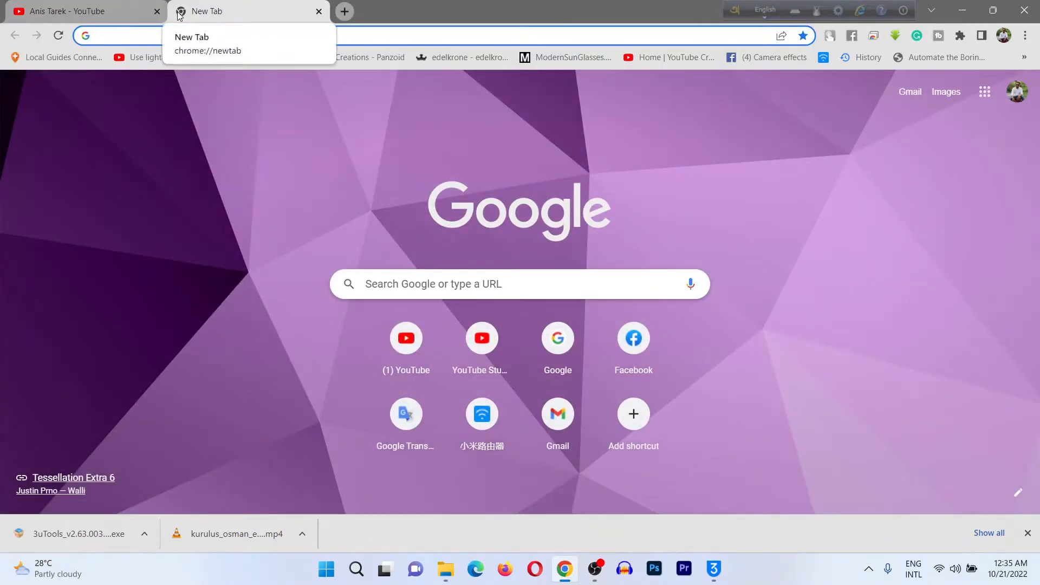
Step: Search Google for '3utools' and land on the 3u.com homepage at the V2.63 download offer
type("3utools")
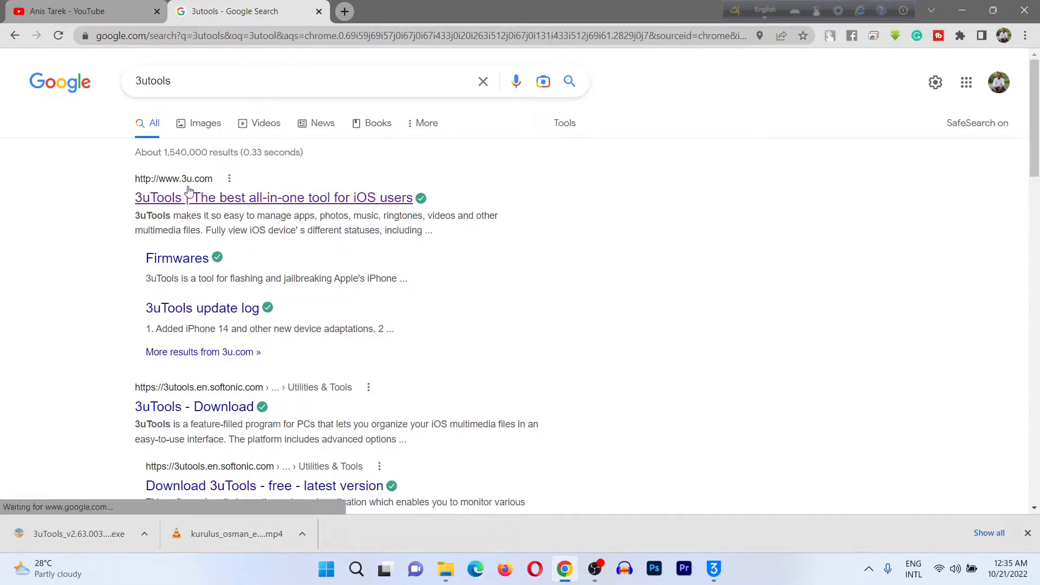
left_click(158, 197)
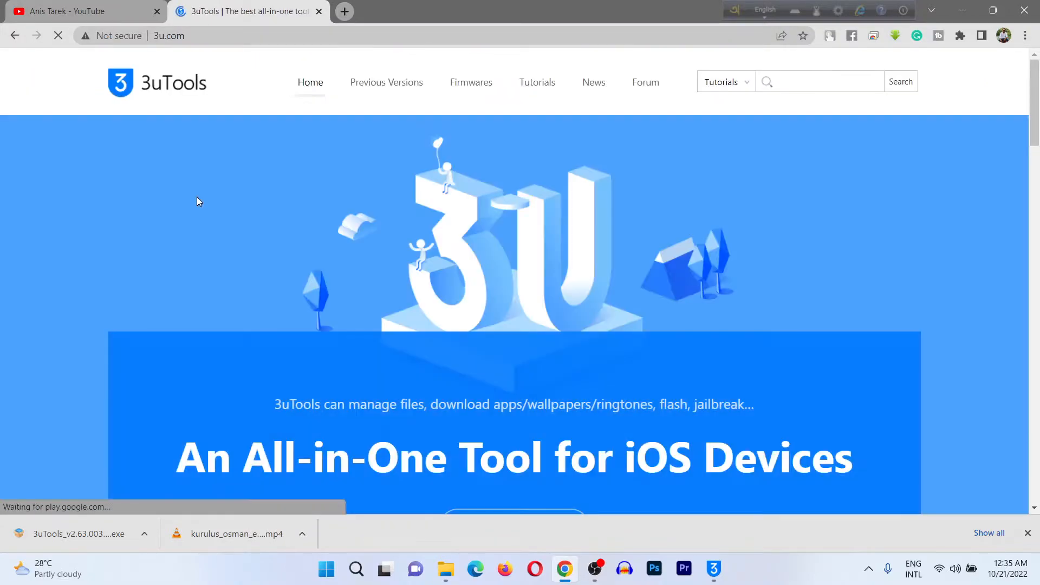
scroll("down", 3)
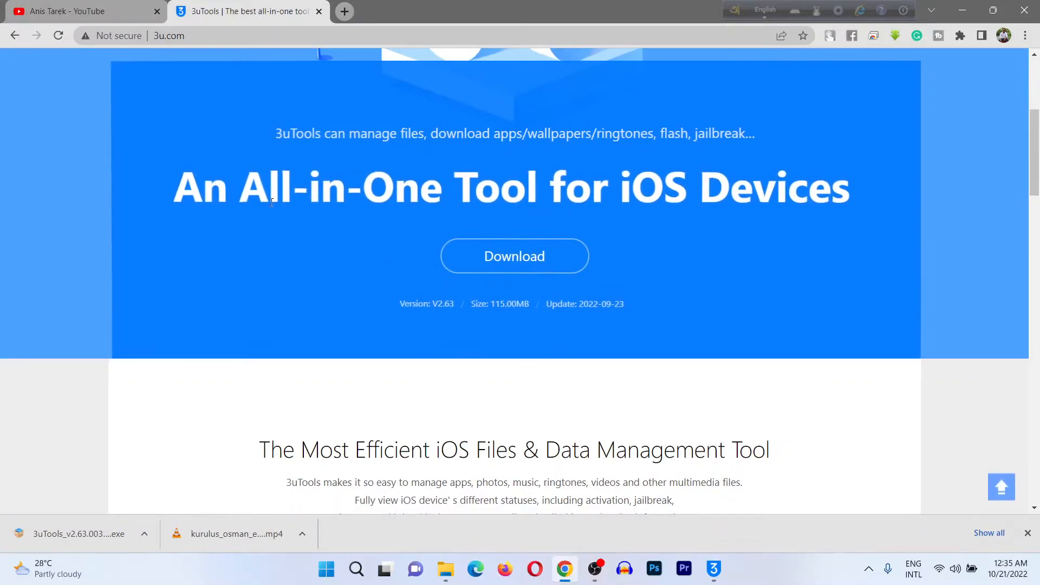
mouse_move(505, 260)
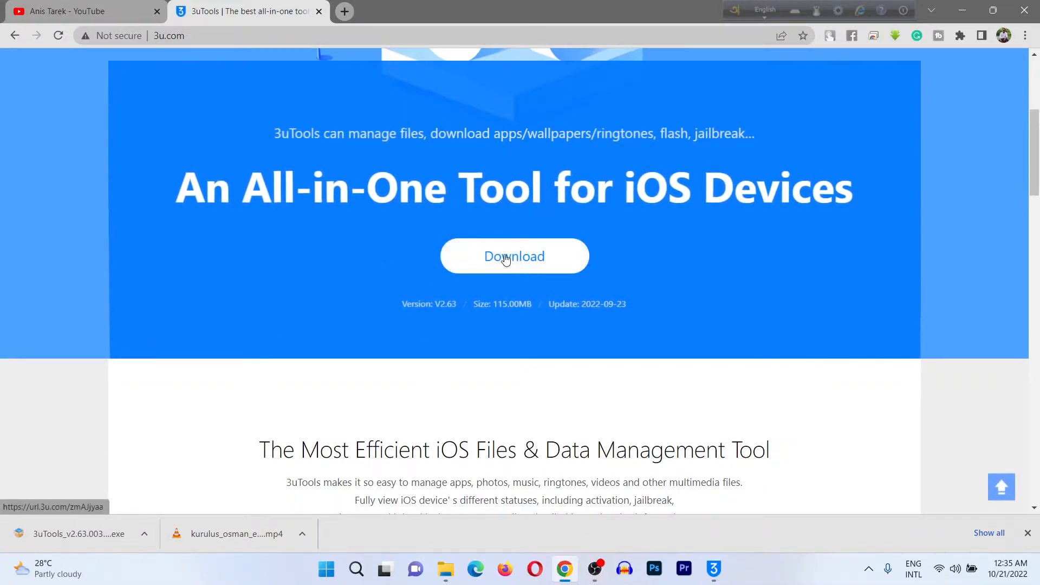
mouse_move(526, 257)
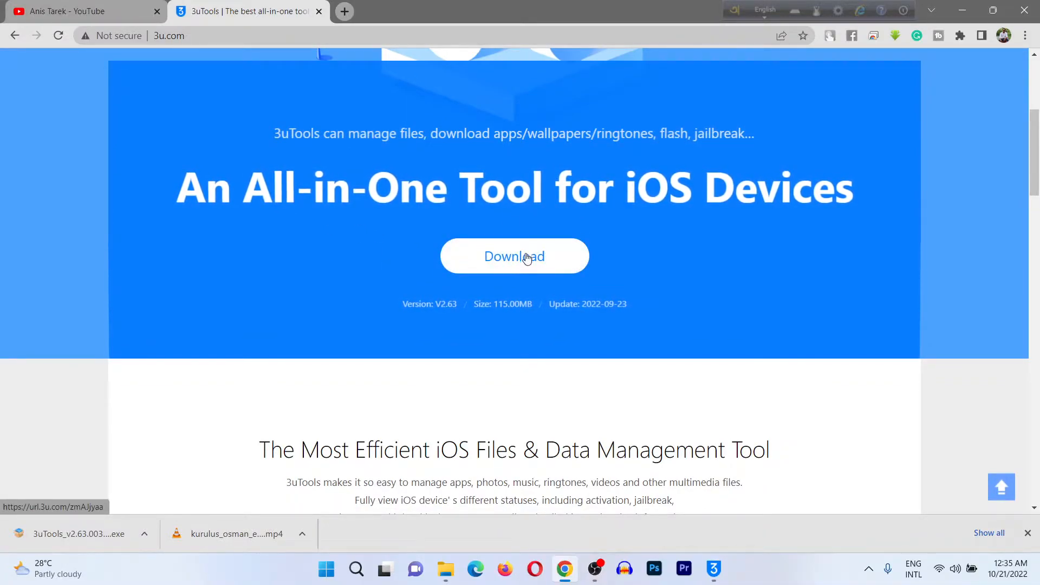
mouse_move(527, 258)
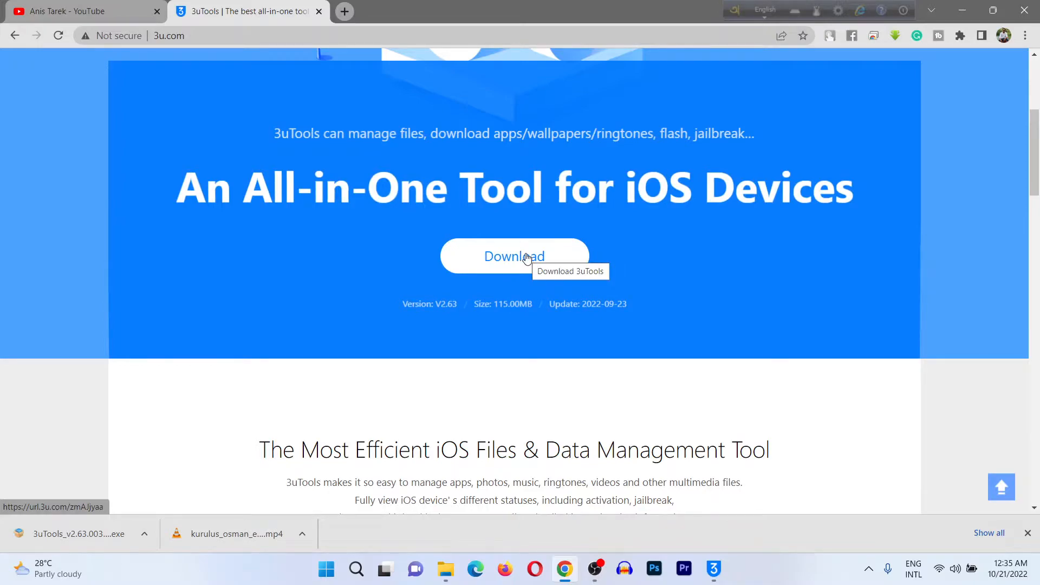
mouse_move(734, 92)
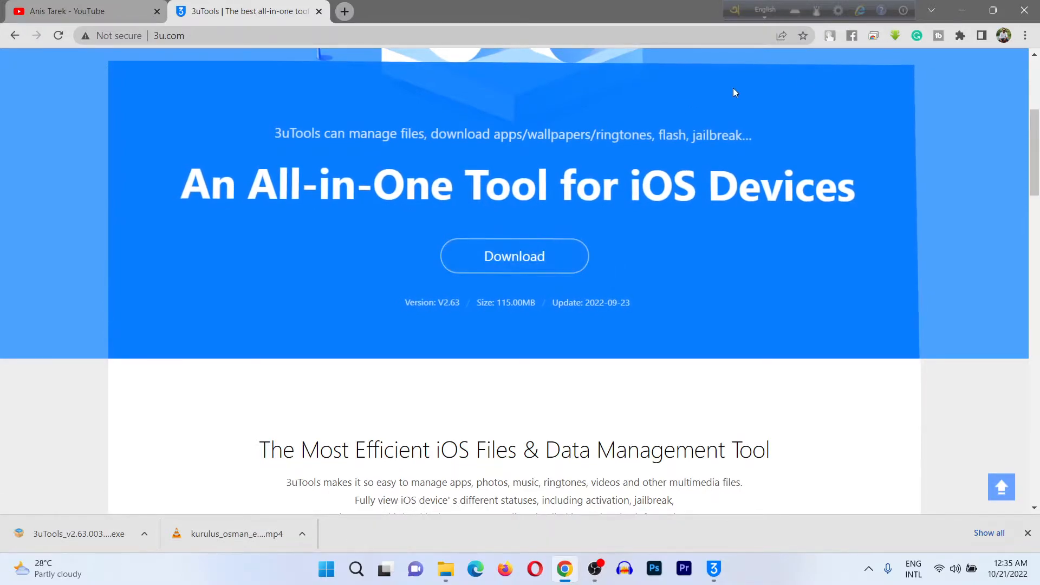